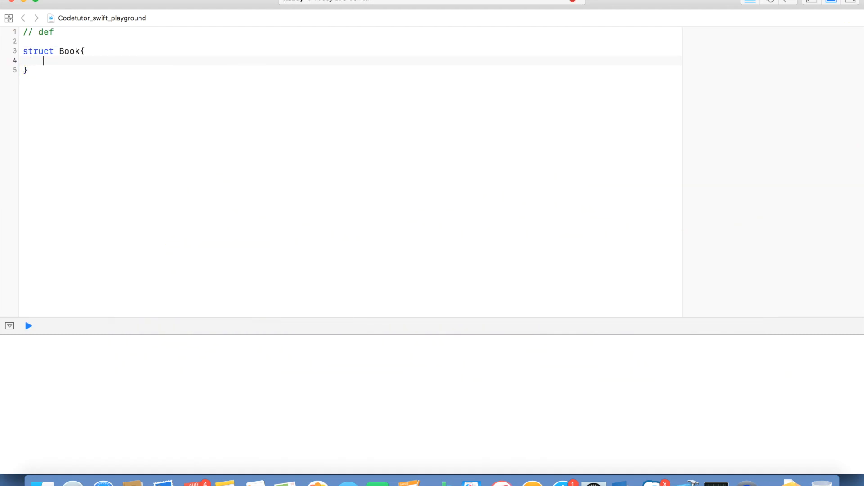
# Step: Declare Book properties name: String, author: String, price: Float, yearOfPublication: Int, and isbn
pyautogui.write('var na')
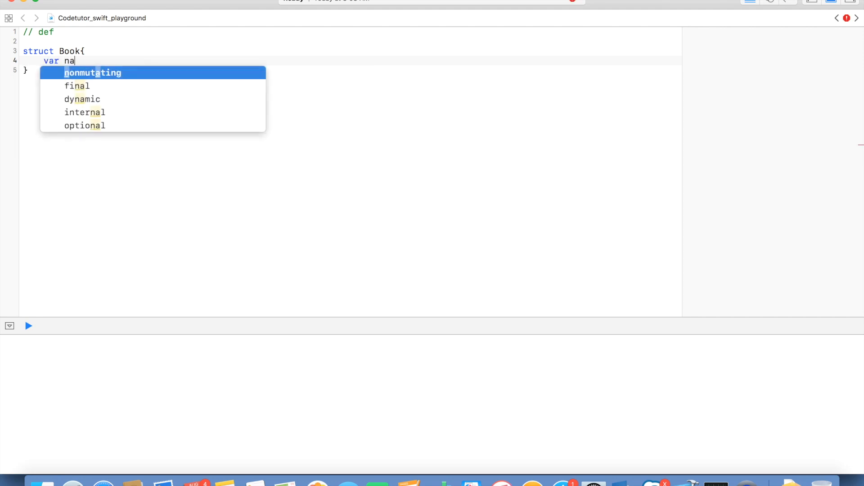
pyautogui.write('me::')
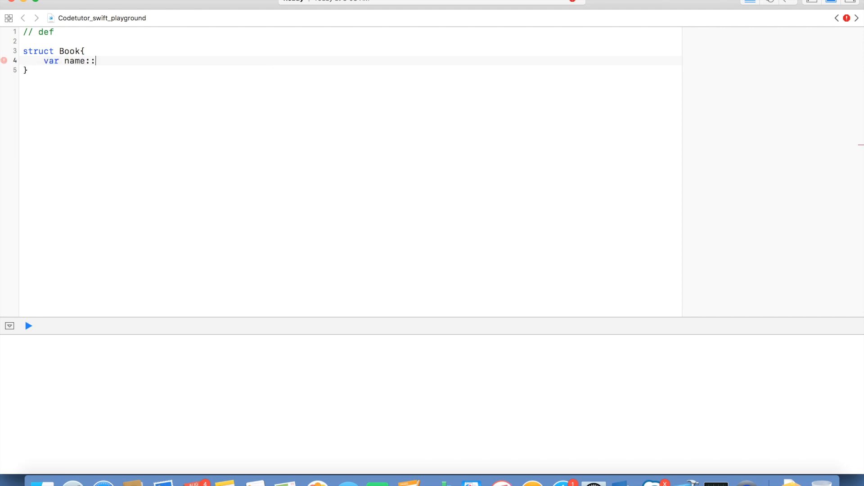
pyautogui.write('String')
pyautogui.write('var')
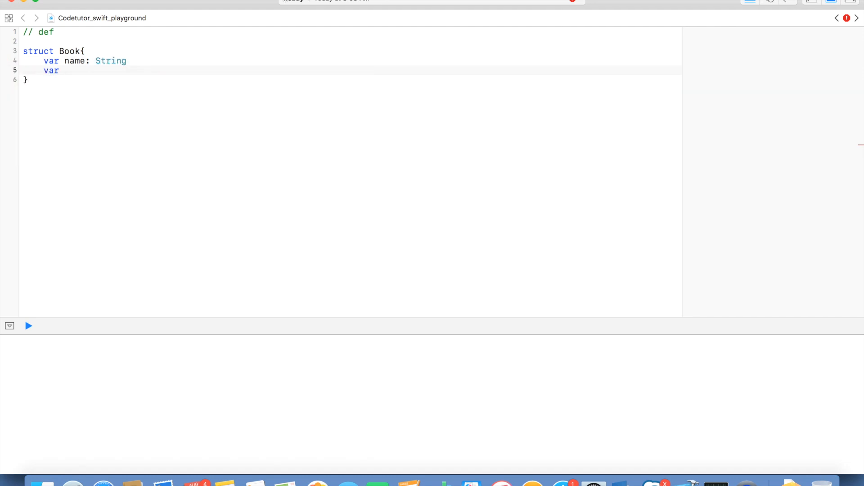
pyautogui.write('author: String')
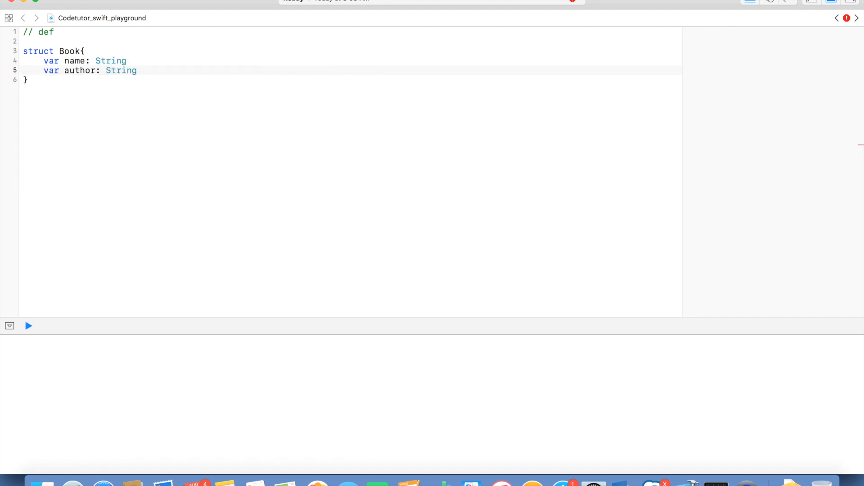
pyautogui.write('var price:')
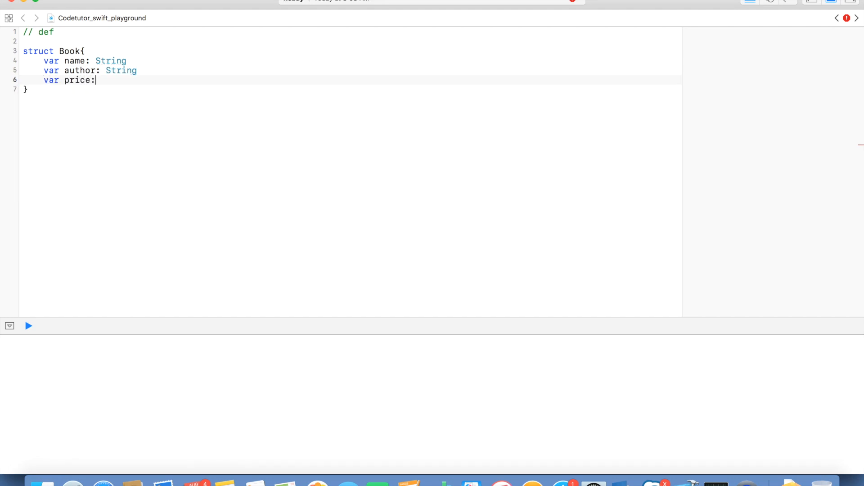
pyautogui.write('Float')
pyautogui.write('var')
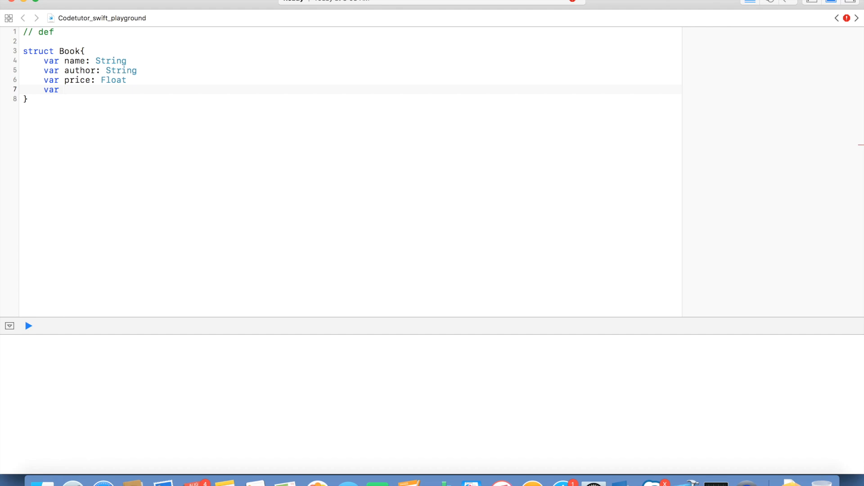
pyautogui.write('yearOfPublication: Int')
pyautogui.write('var')
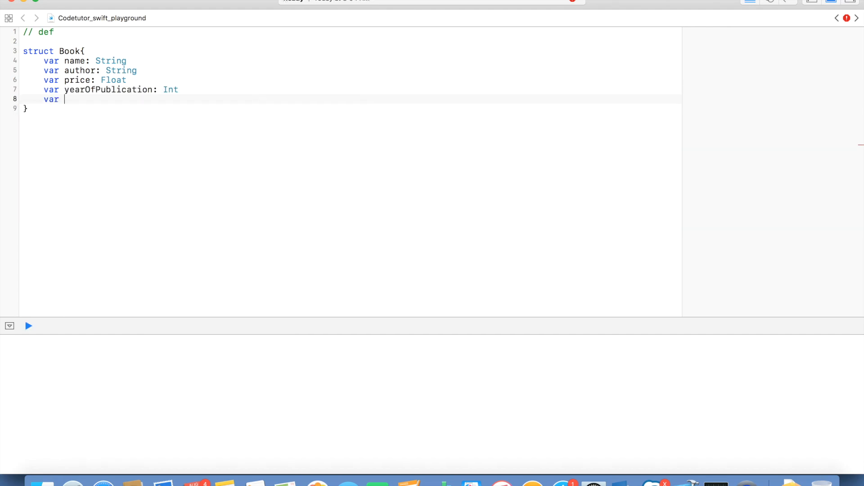
pyautogui.write('isbn: UIntMax')
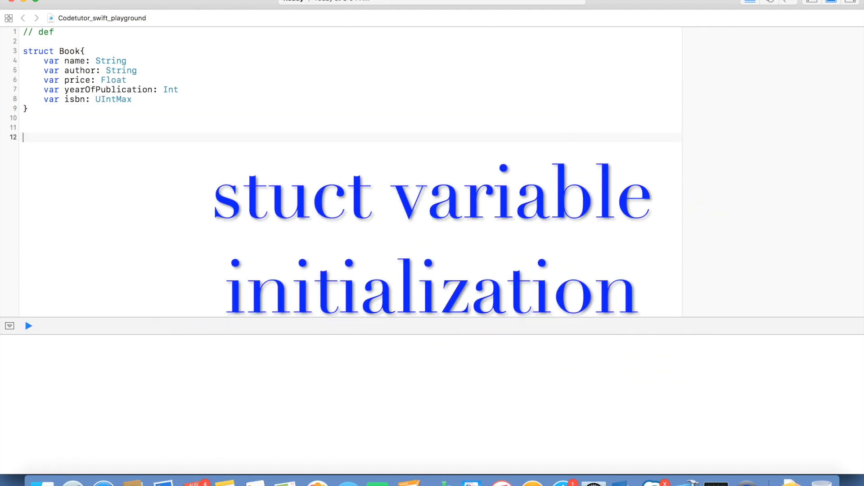
# Step: Declare var sampleBook: Book for Composing Mobile Apps, price 232.32, year 2014, ISBN 324234242
pyautogui.write('var sampleBook')
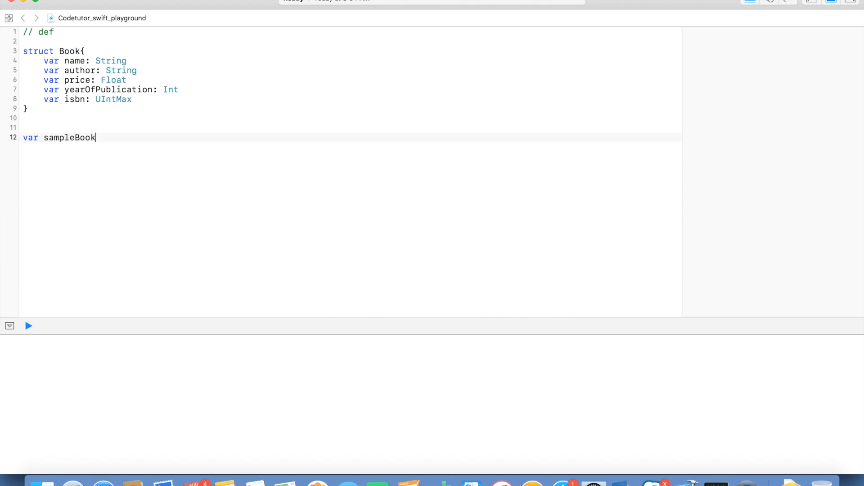
pyautogui.write(': Book =')
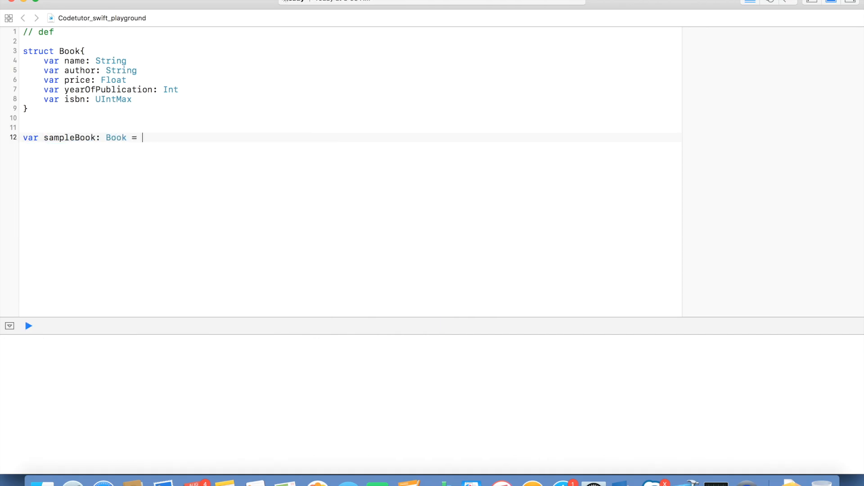
pyautogui.write('Book(')
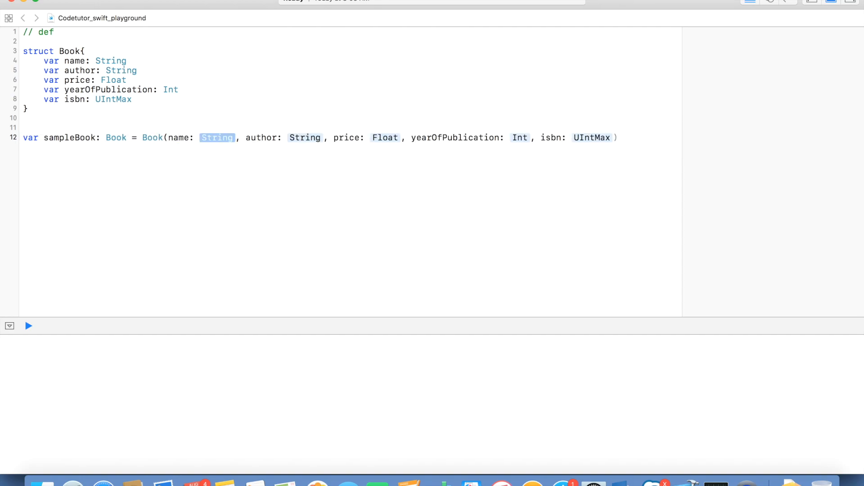
pyautogui.write('""')
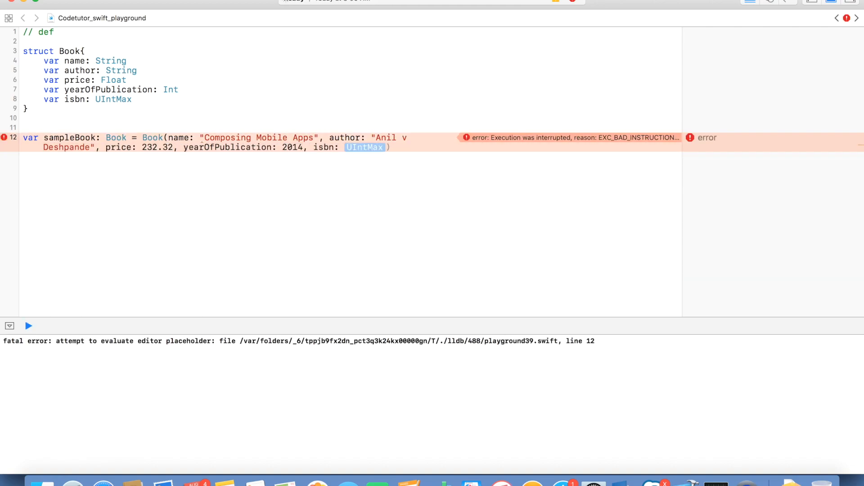
pyautogui.write('324234242')
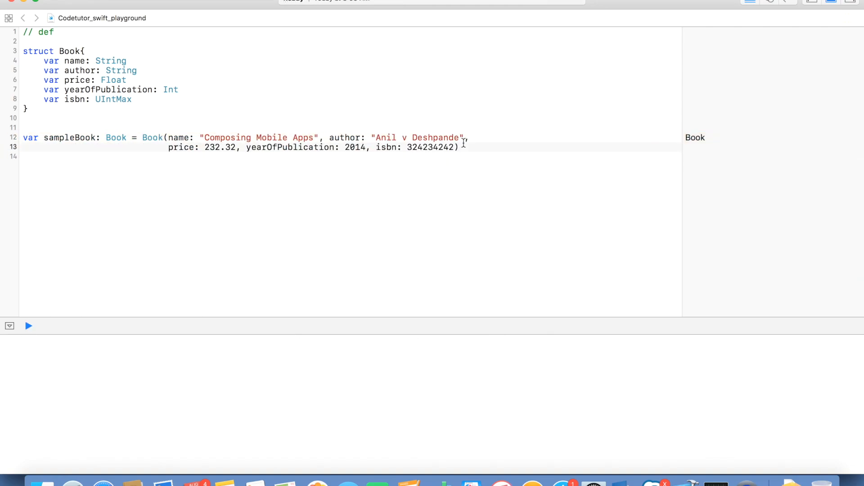
pyautogui.write('print(sampleBook')
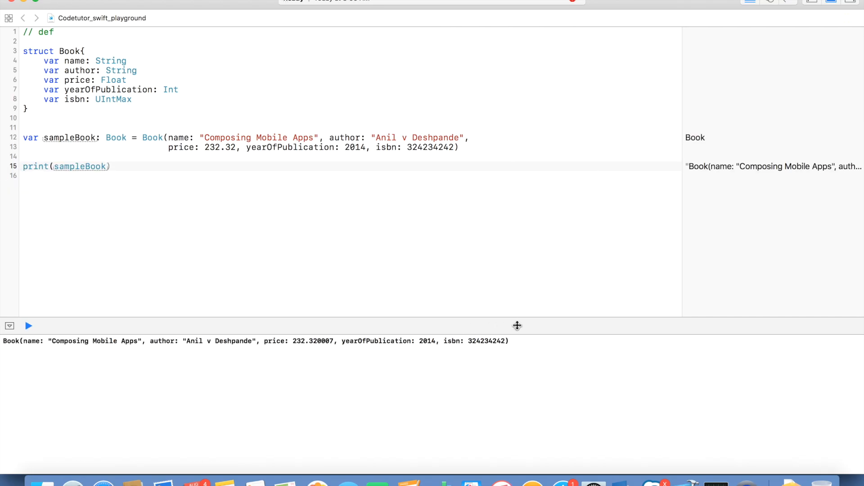
# Step: Check the printed book details, then change sampleBook to let with a separate Book assignment
pyautogui.tripleClick(253, 340)
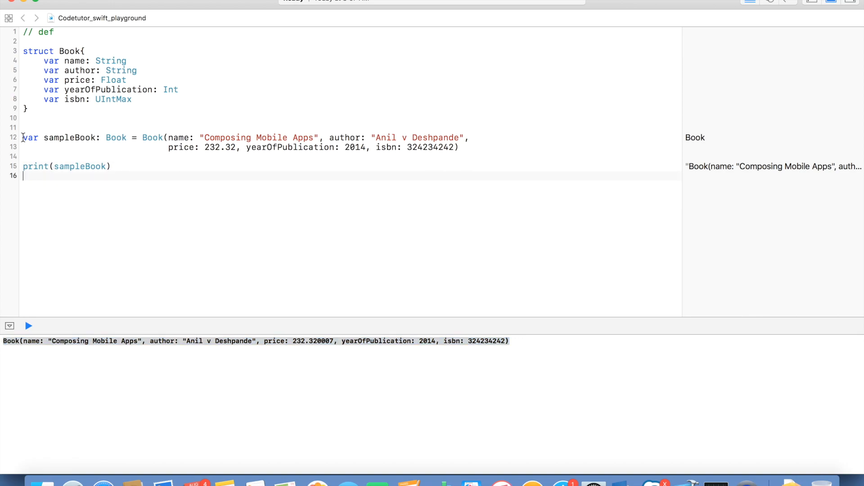
pyautogui.doubleClick(29, 138)
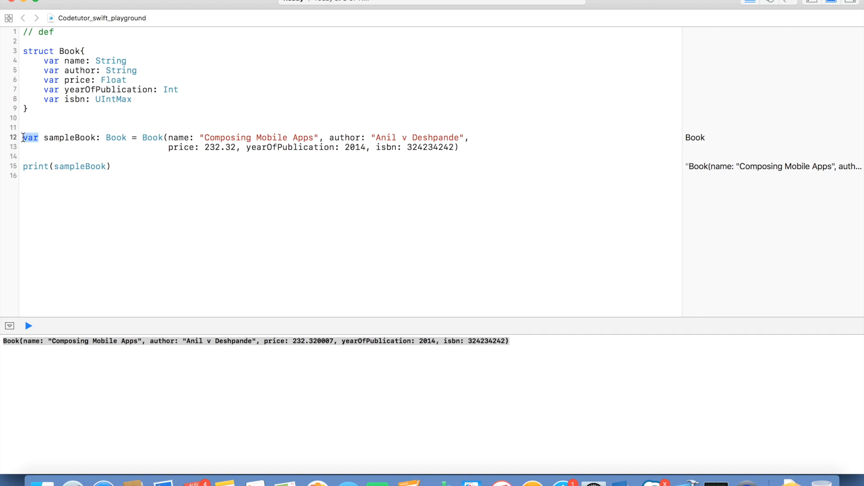
pyautogui.write('let sampleBook: Book')
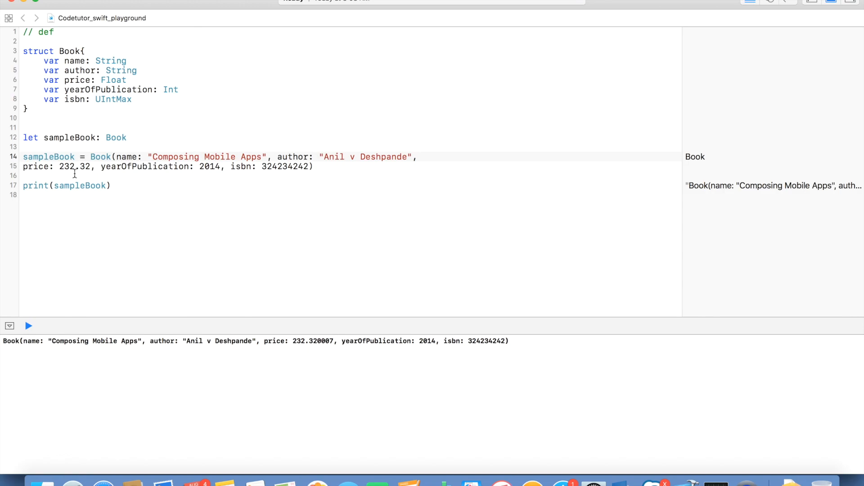
pyautogui.doubleClick(120, 70)
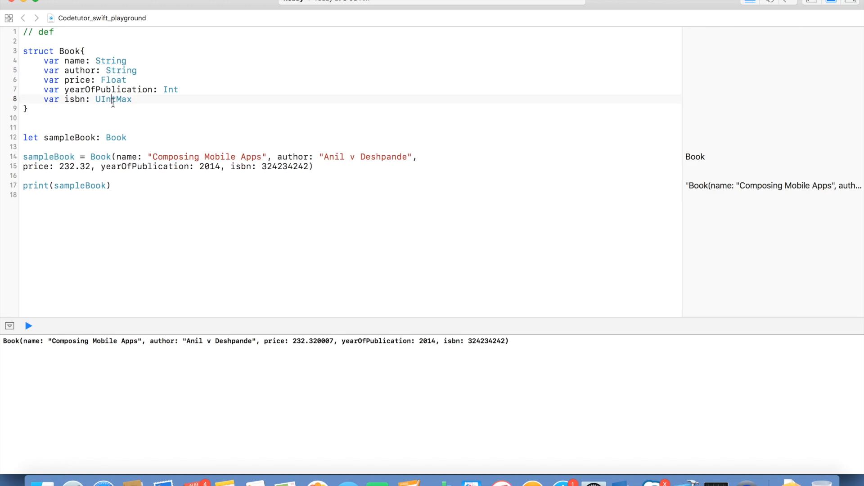
pyautogui.doubleClick(113, 99)
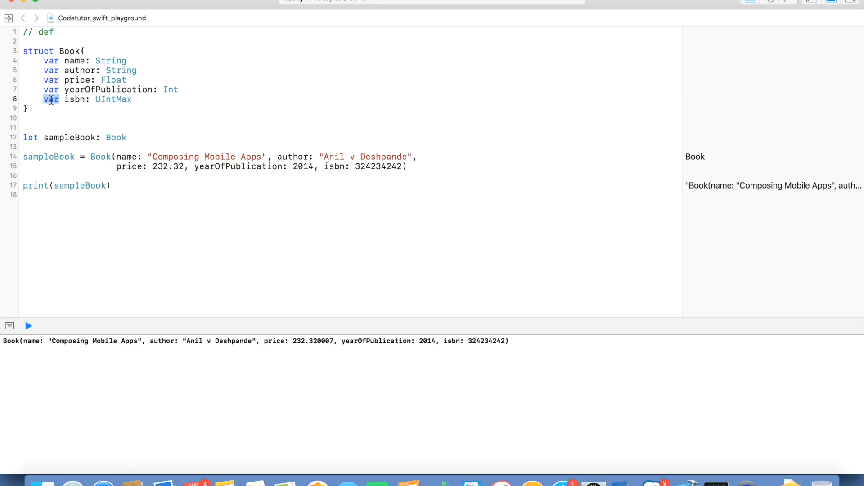
# Step: Make isbn a let and try reassigning sampleBook's name and isbn, triggering the immutability error
pyautogui.write('let')
pyautogui.write('sampleBook')
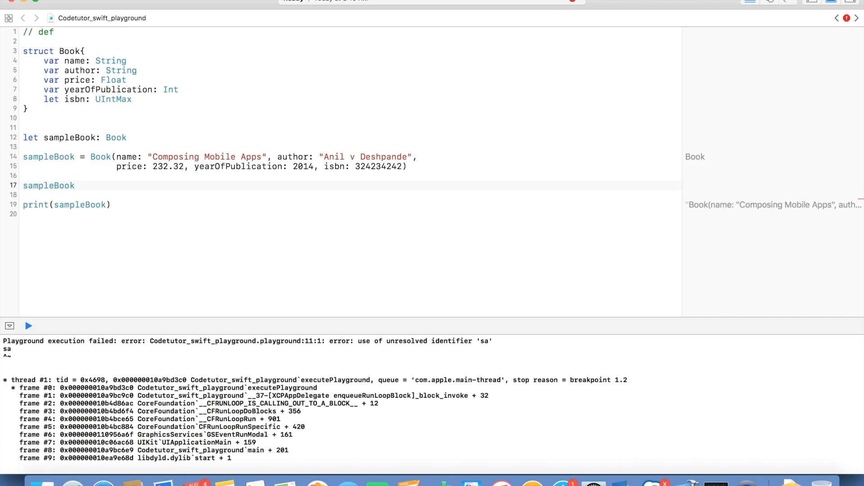
pyautogui.write('.')
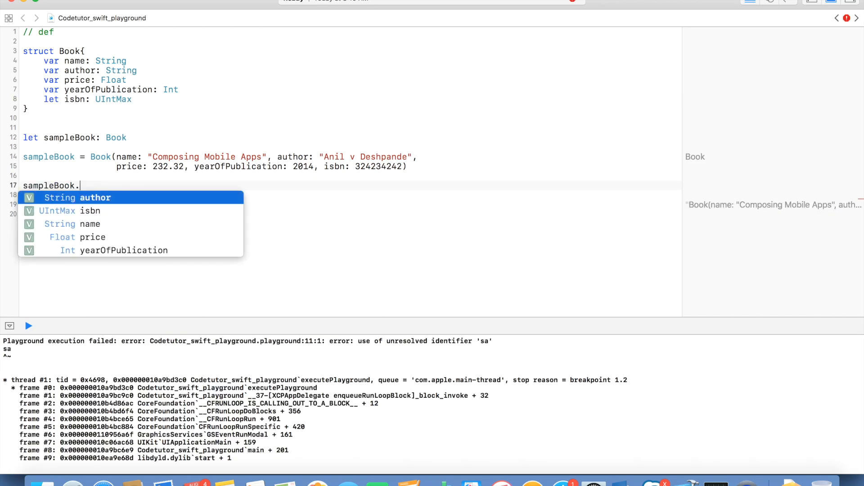
pyautogui.write('isbn=43434343')
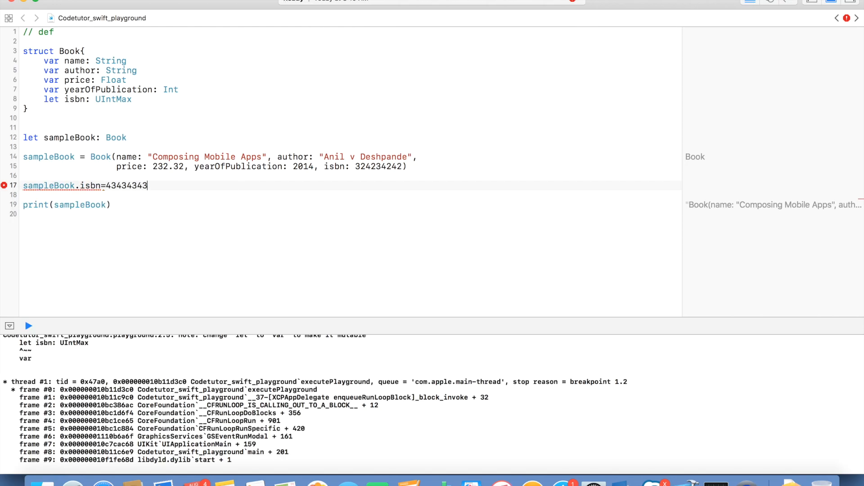
pyautogui.click(5, 186)
pyautogui.write('sampleBook.name="New Book Name"')
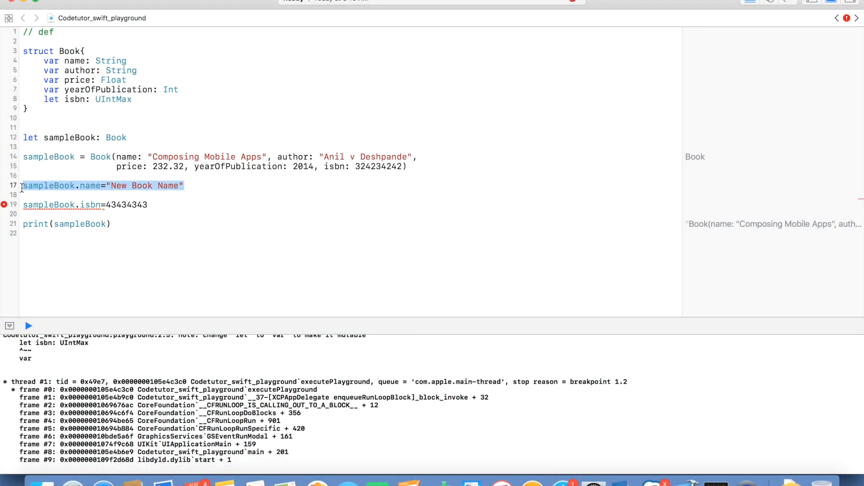
pyautogui.doubleClick(51, 99)
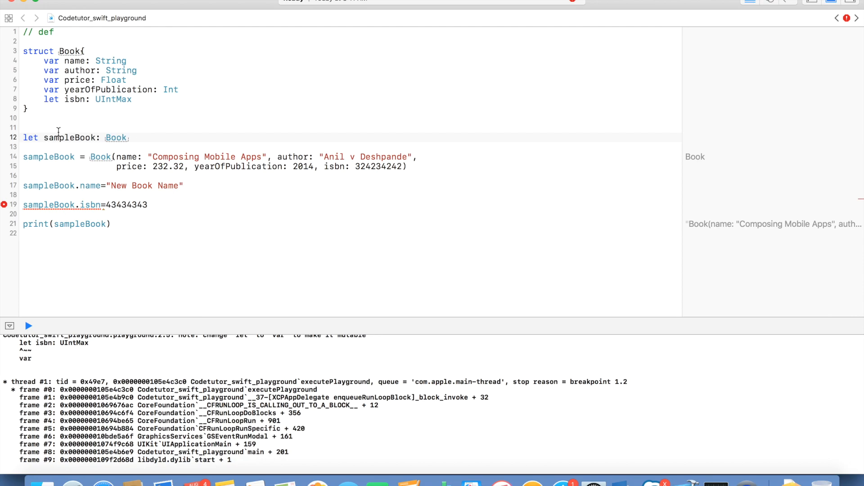
pyautogui.doubleClick(49, 157)
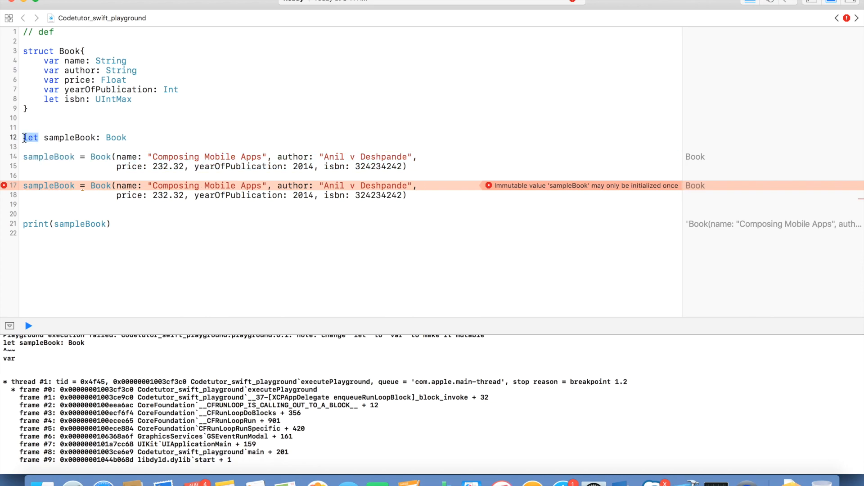
# Step: Replace let with var in the sampleBook declaration
pyautogui.write('var')
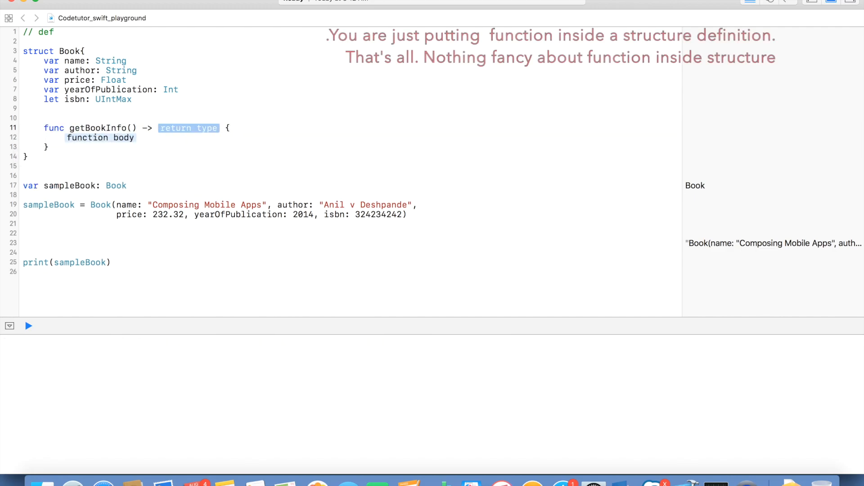
# Step: Make getBookInfo() return "\(self.name) by \(self.author)"
pyautogui.click(28, 326)
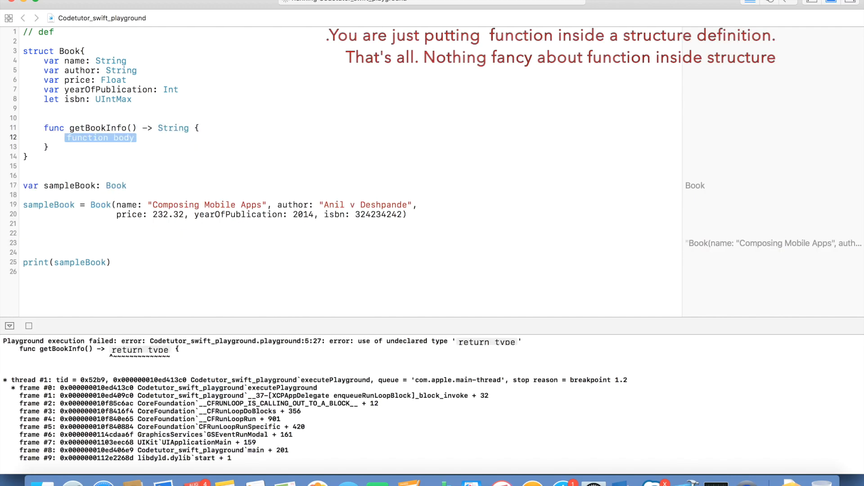
pyautogui.write('return ""')
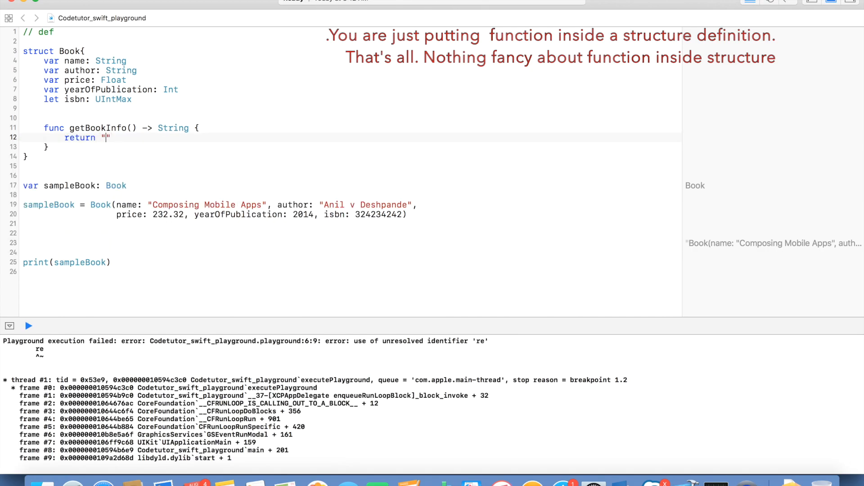
pyautogui.write('\\(self.name) by \\(self')
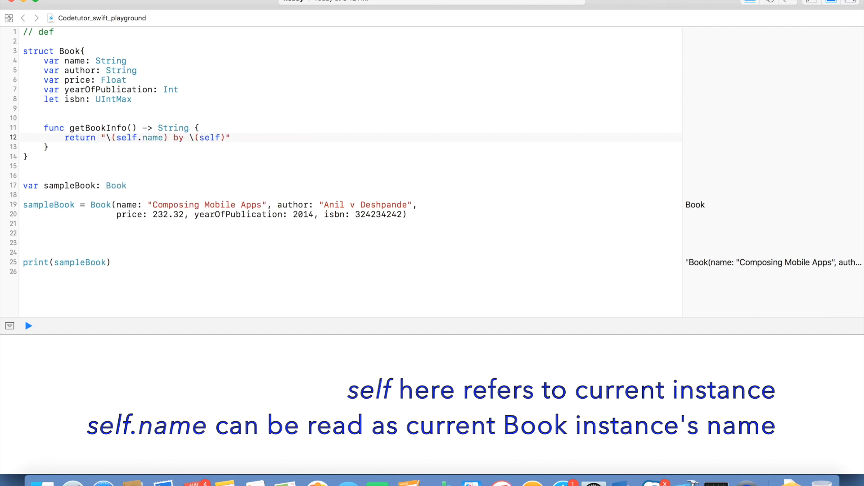
pyautogui.write('.author')
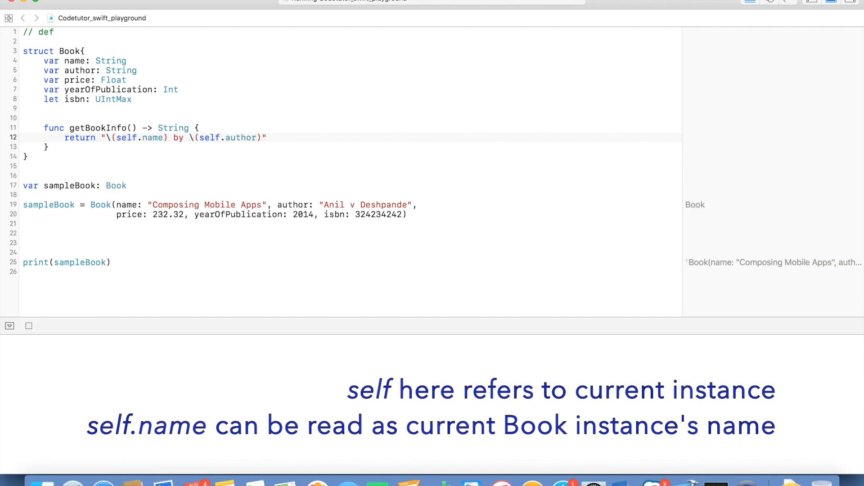
pyautogui.click(29, 325)
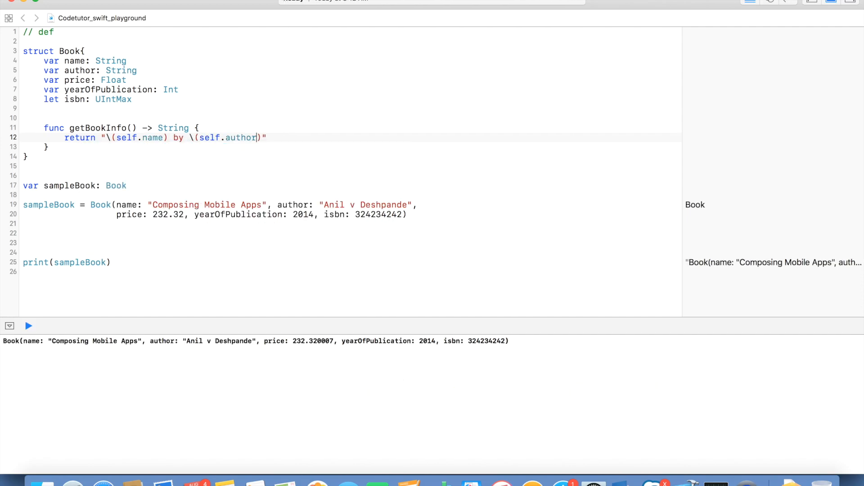
# Step: Print sampleBook.getBookInfo() and select the sampleBook Book initializer expression
pyautogui.click(80, 263)
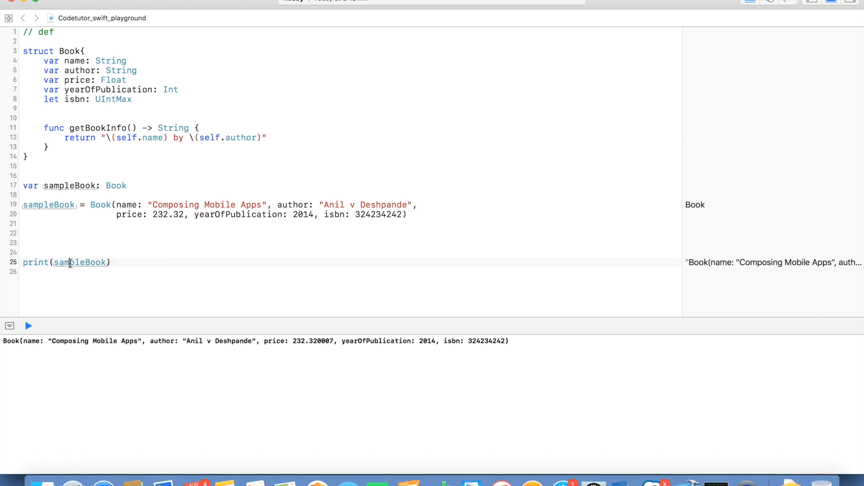
pyautogui.write('sa')
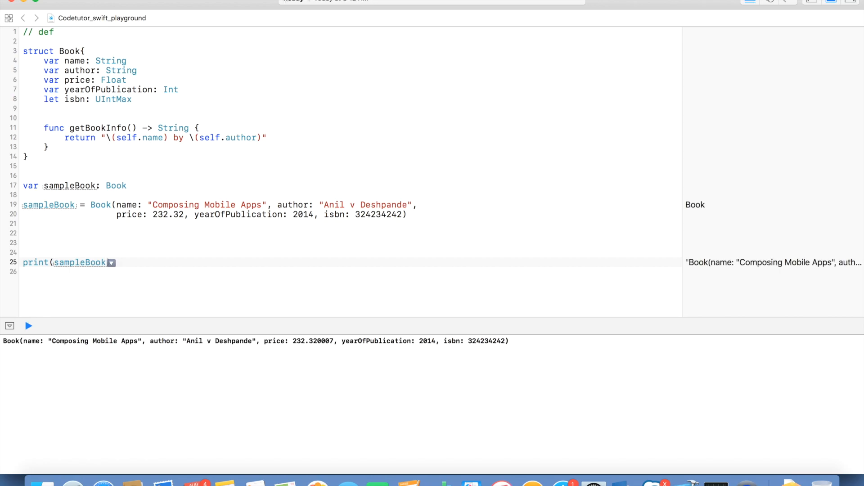
pyautogui.write('.')
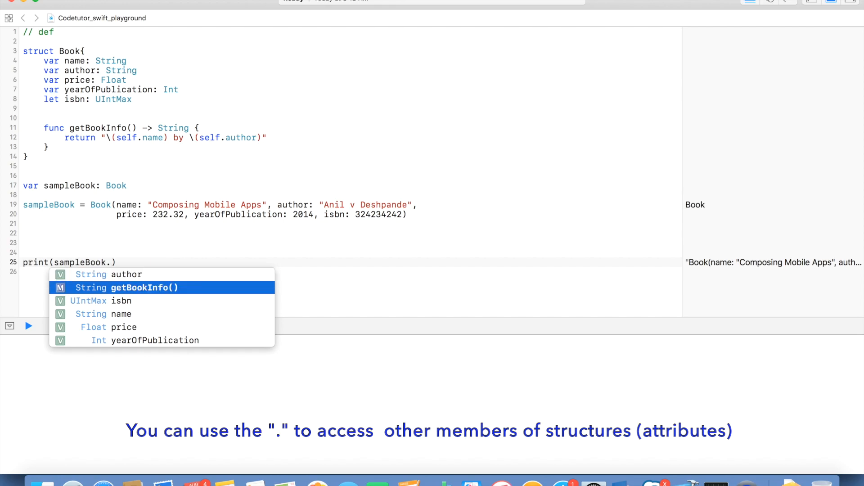
pyautogui.click(127, 287)
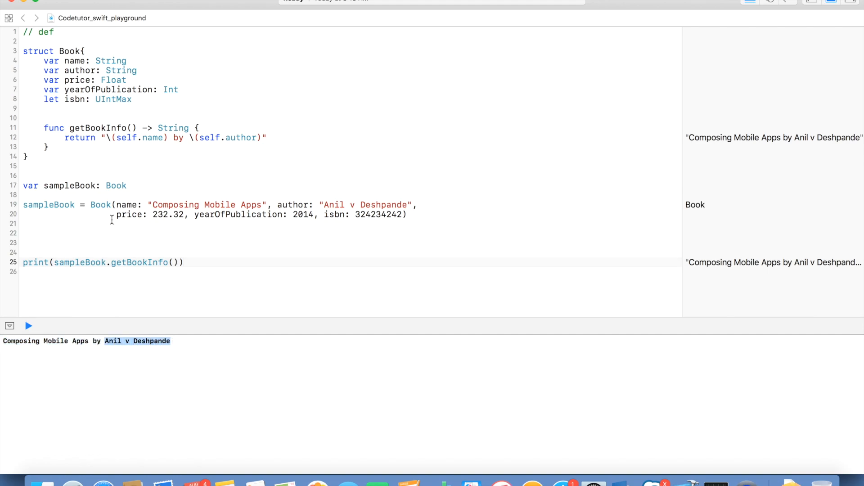
pyautogui.moveTo(52, 204)
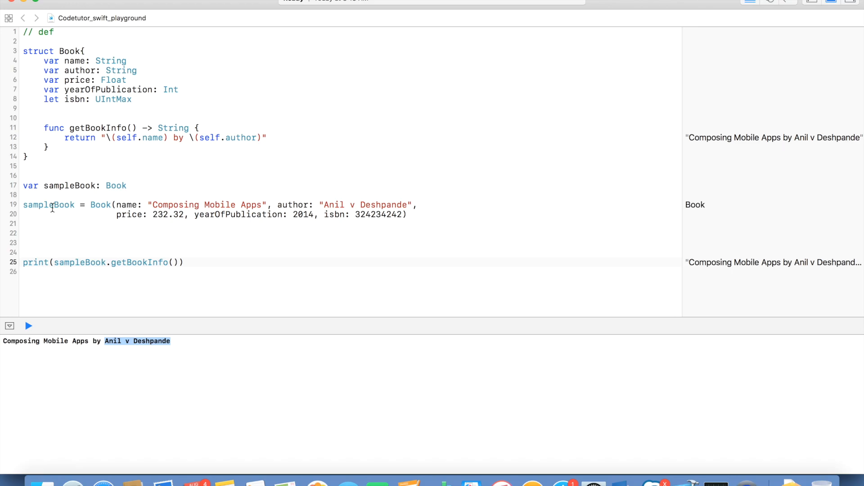
pyautogui.doubleClick(49, 204)
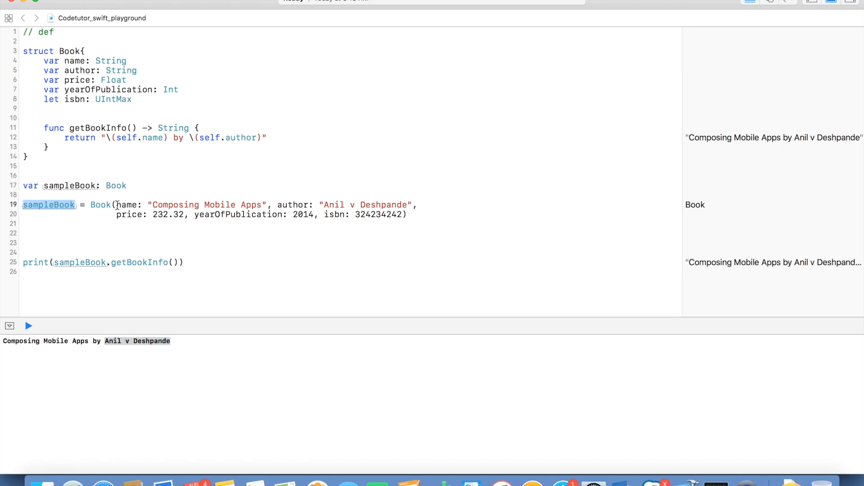
pyautogui.moveTo(114, 204); pyautogui.dragTo(405, 214)
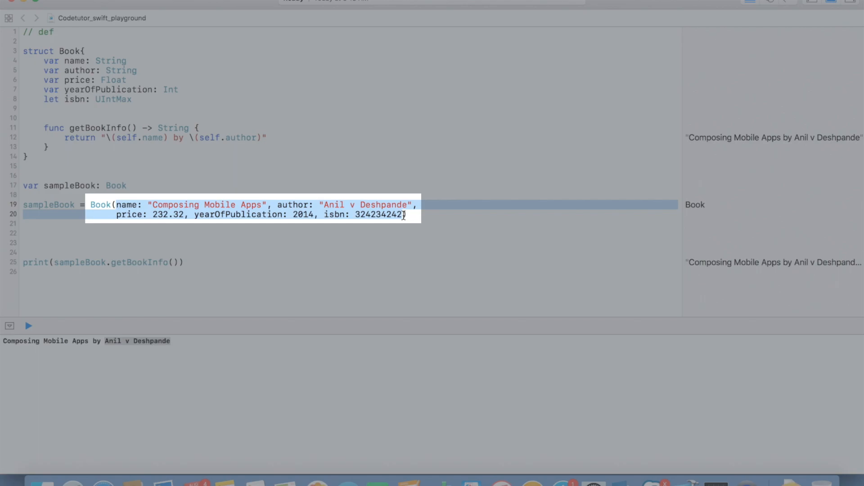